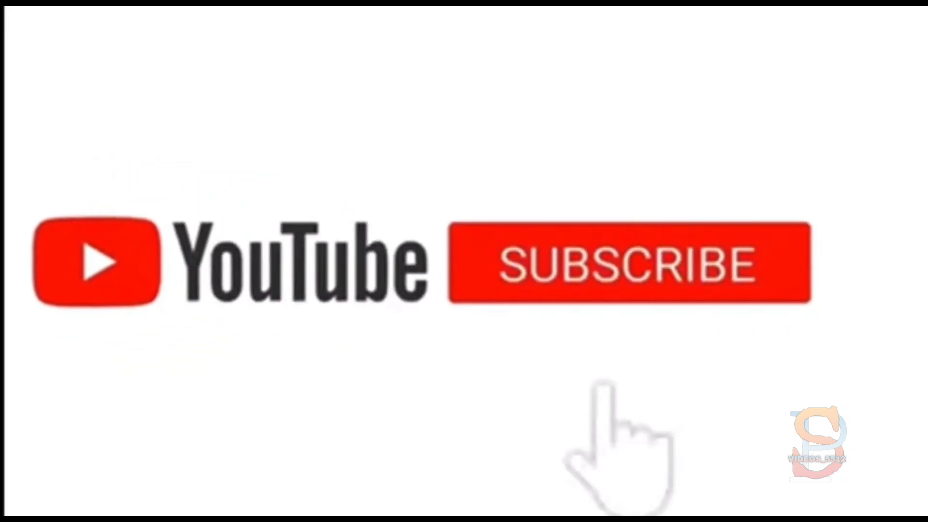
pyautogui.click(630, 264)
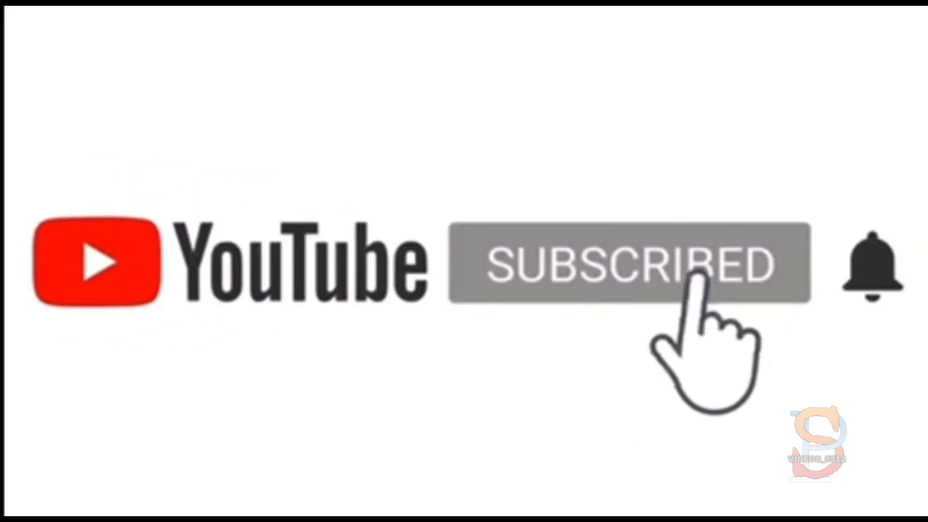